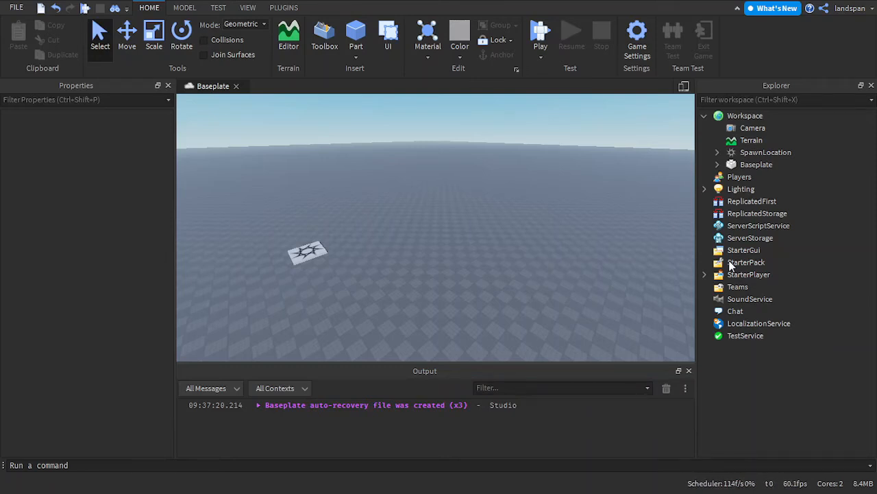
pyautogui.moveTo(743, 250)
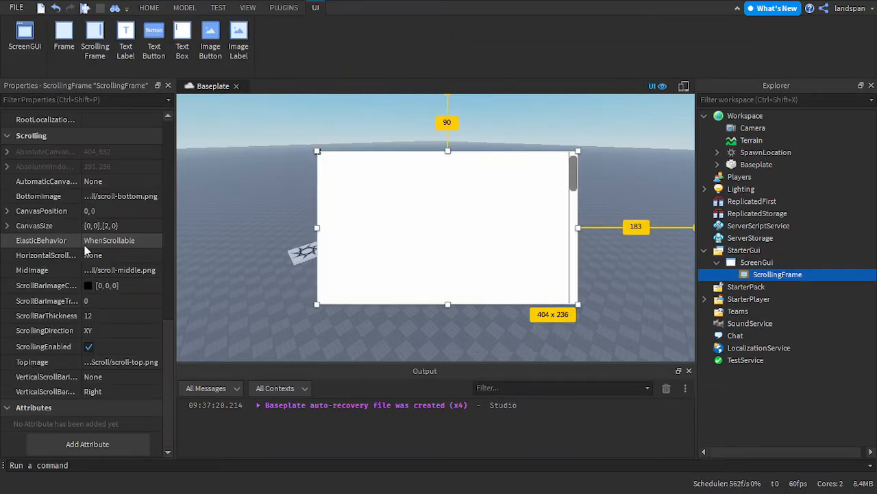
pyautogui.click(88, 346)
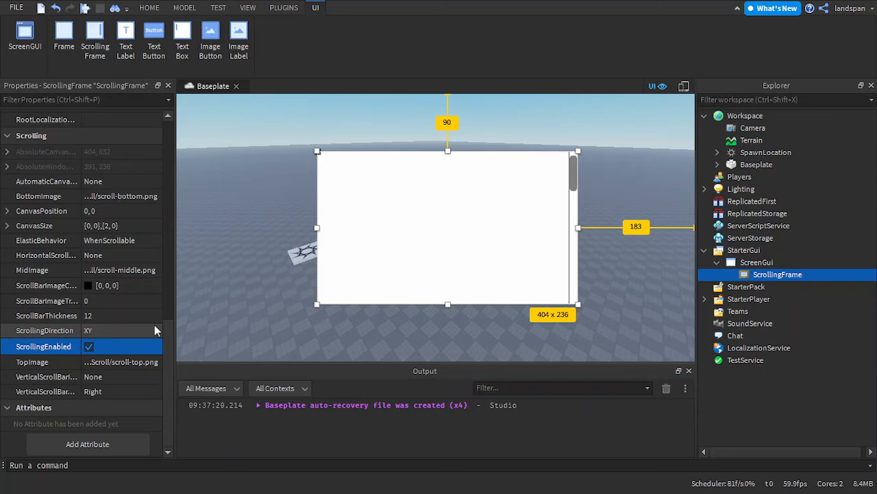
pyautogui.click(148, 8)
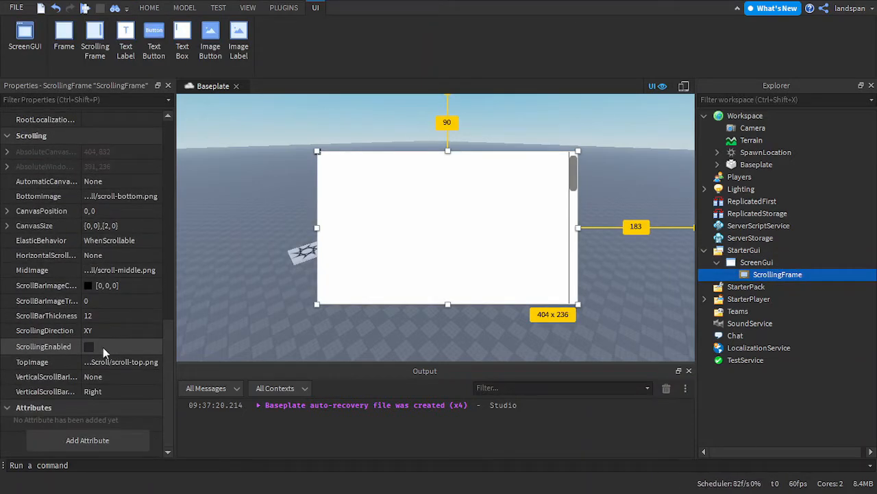
pyautogui.click(89, 346)
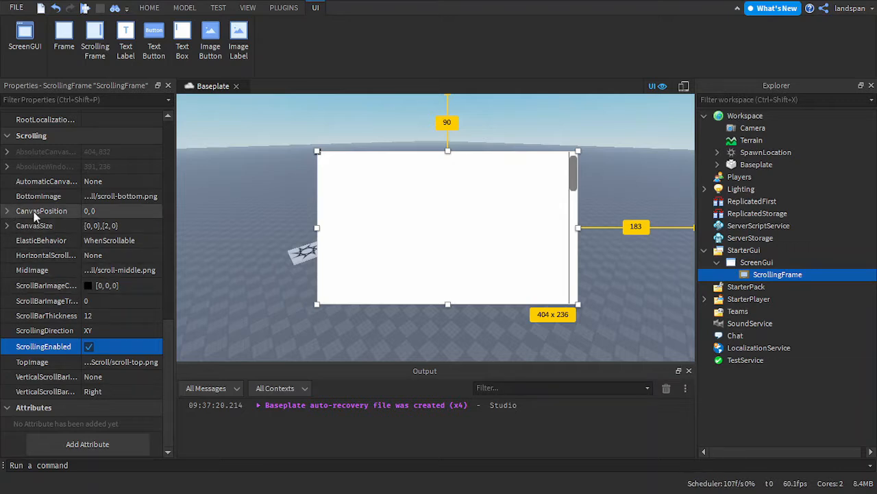
pyautogui.moveTo(54, 225)
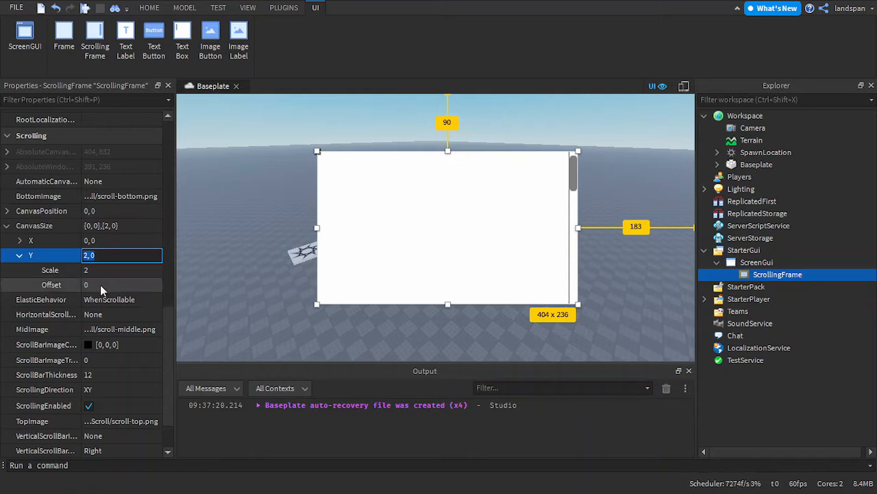
# Set the CanvasSize Y offset to 1000, giving canvas {0,0},{2,1000}.
pyautogui.click(122, 284)
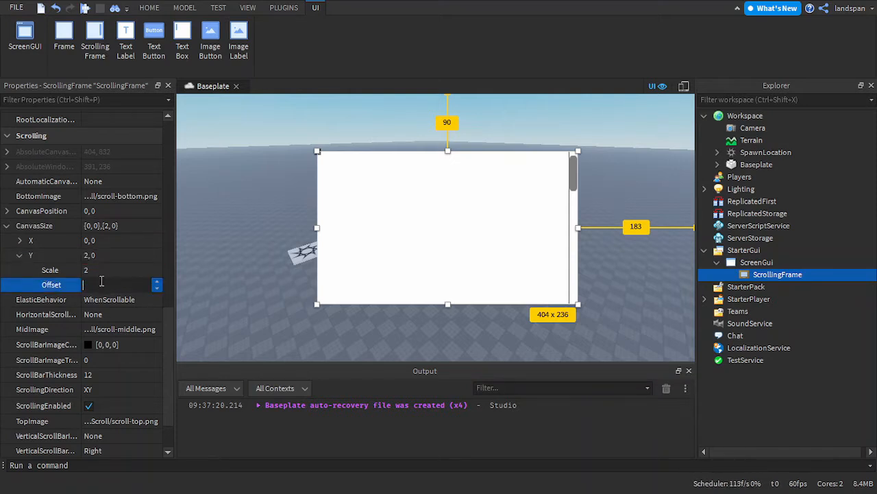
pyautogui.write('100')
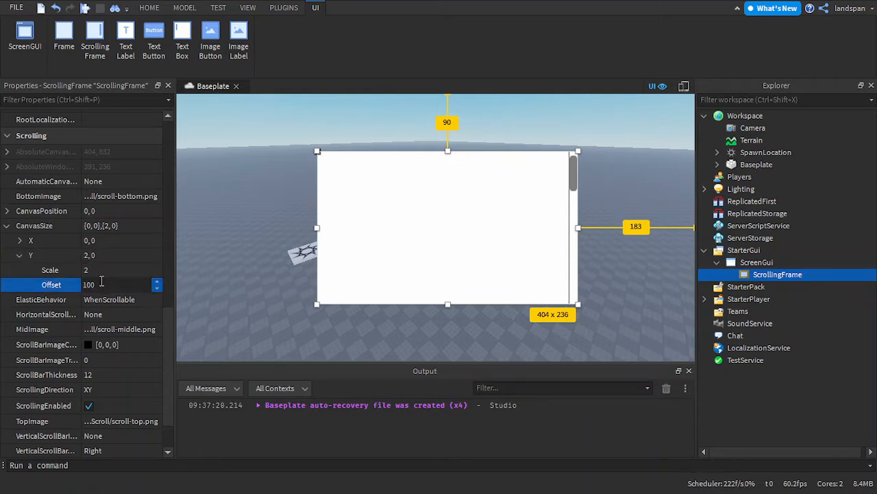
pyautogui.write('1000')
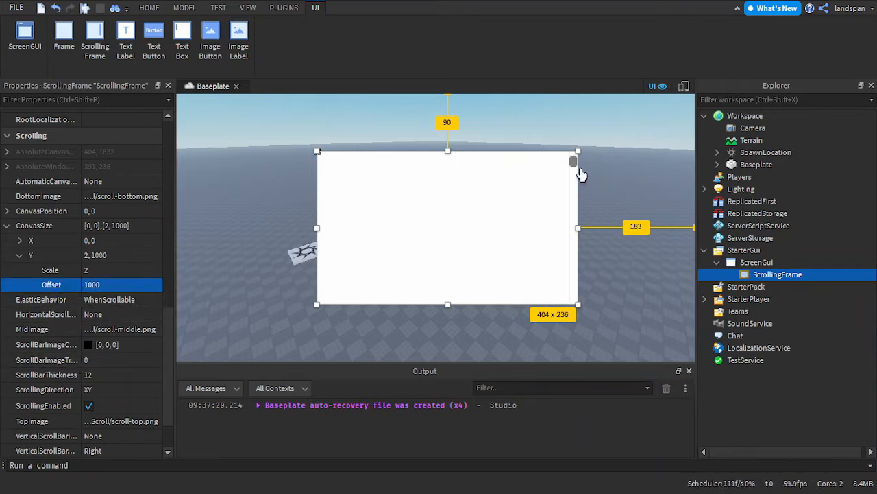
pyautogui.moveTo(581, 178)
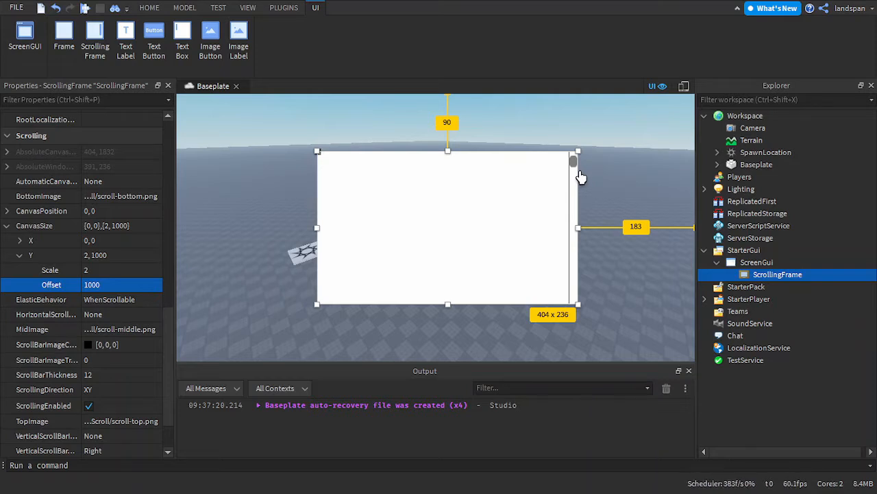
pyautogui.moveTo(574, 172)
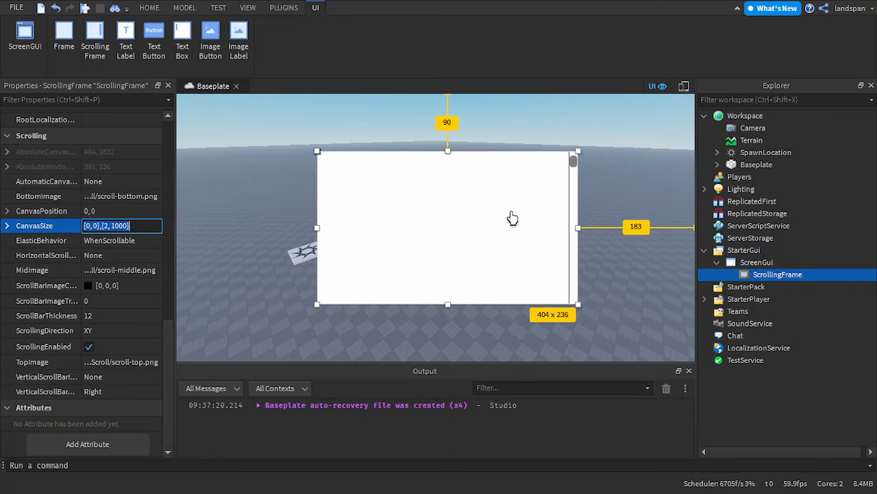
pyautogui.moveTo(521, 182)
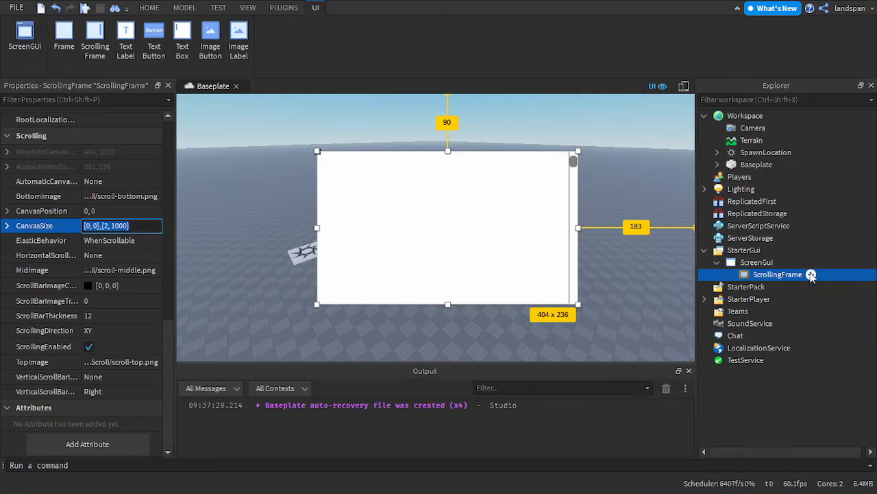
# Insert a TextButton inside the ScrollingFrame and reselect the ScrollingFrame.
pyautogui.click(154, 34)
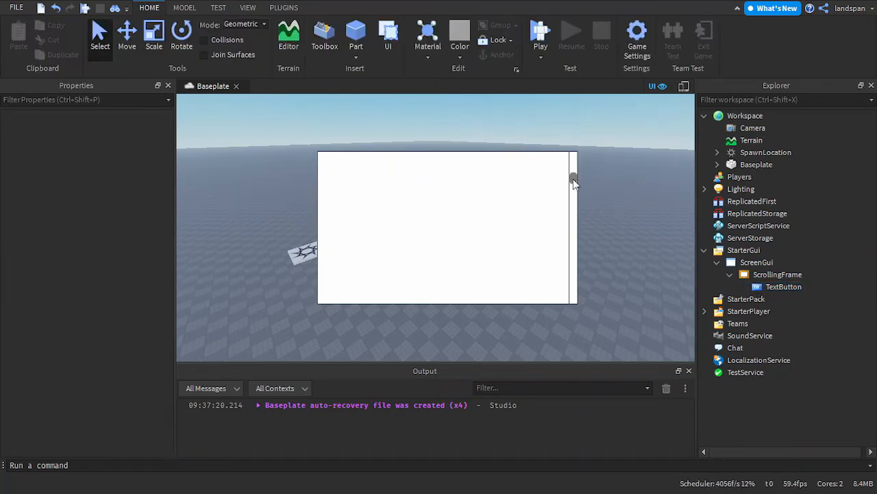
pyautogui.moveTo(573, 269)
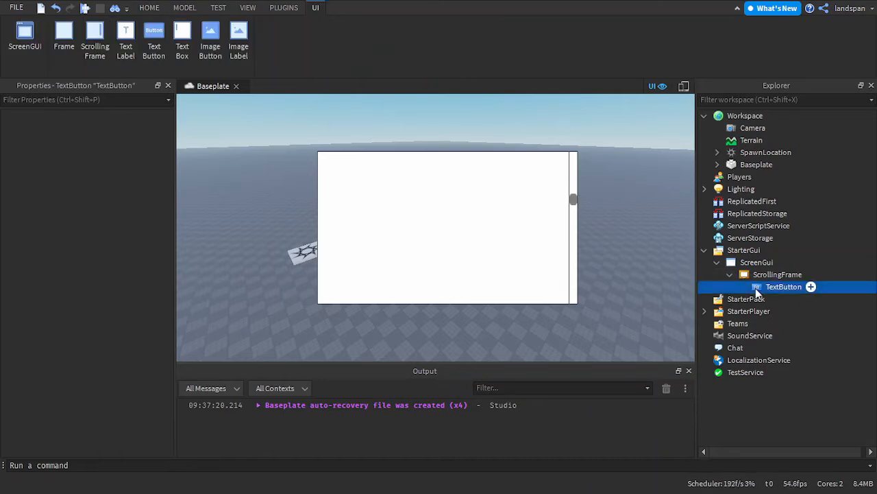
pyautogui.click(778, 274)
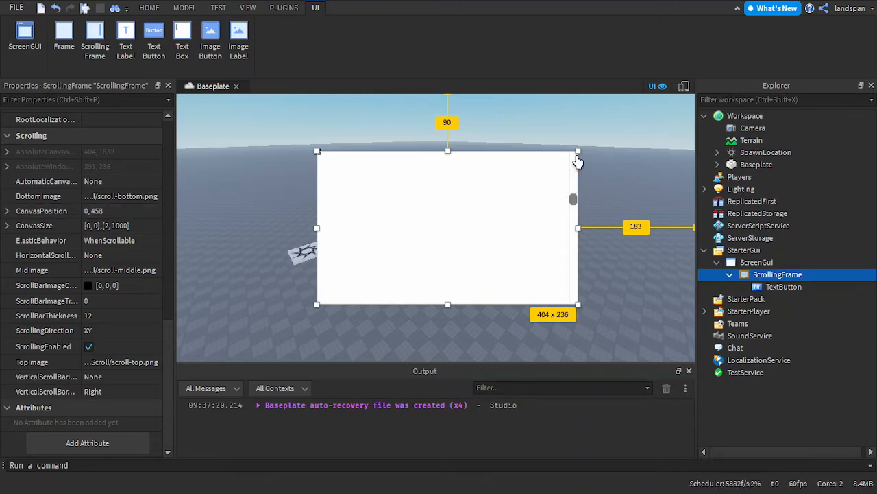
pyautogui.moveTo(573, 184)
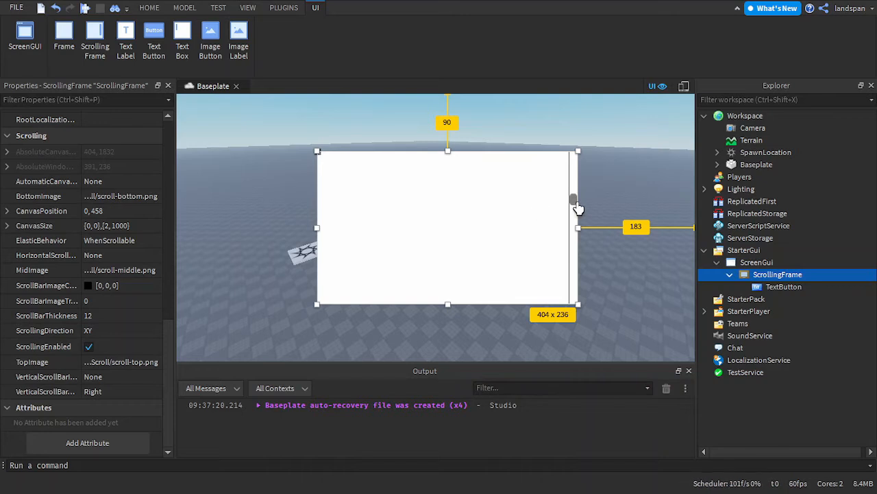
pyautogui.moveTo(577, 208)
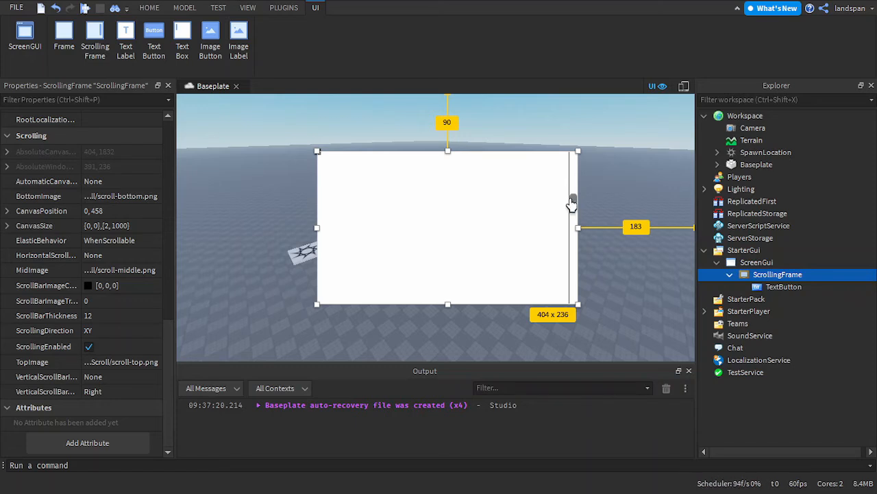
pyautogui.moveTo(573, 205)
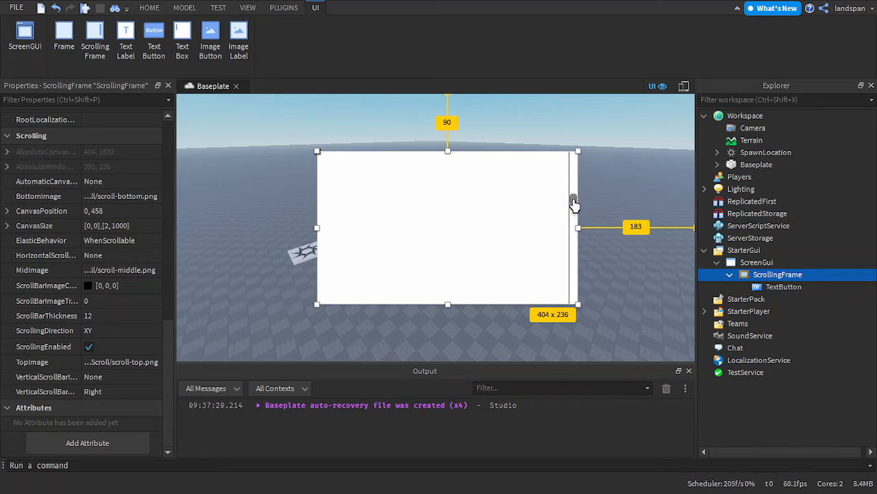
pyautogui.moveTo(606, 216)
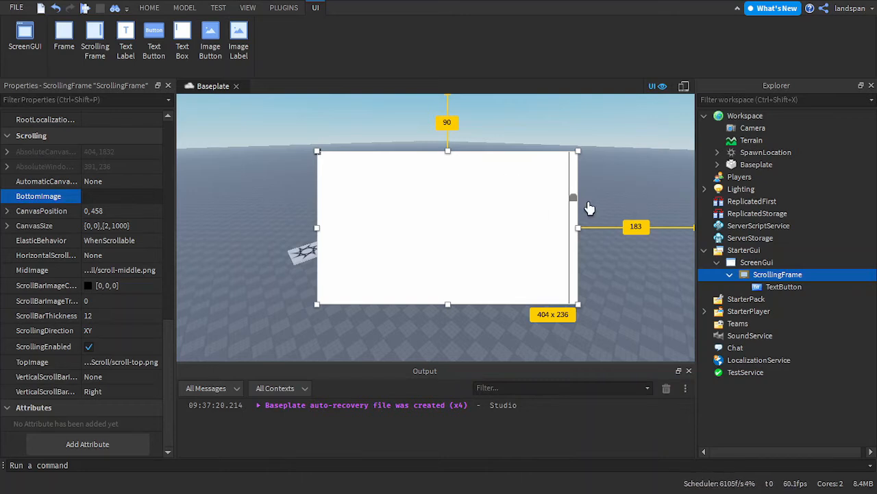
pyautogui.moveTo(573, 211)
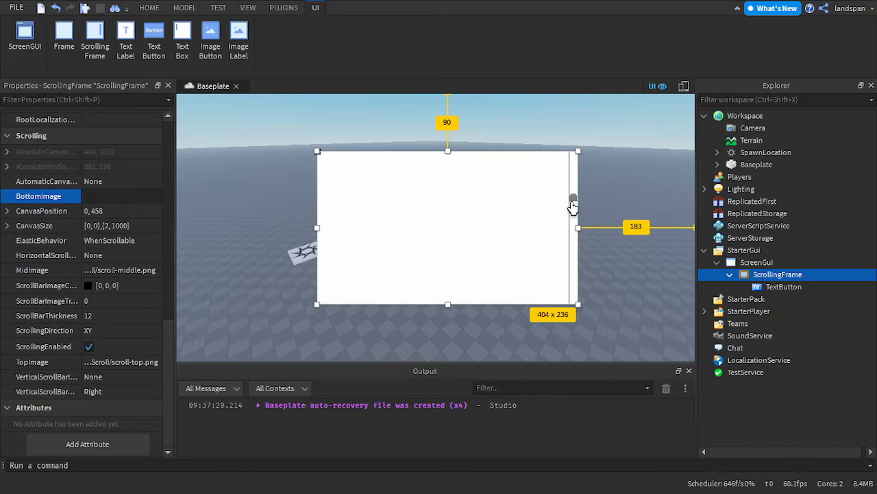
pyautogui.moveTo(150, 196)
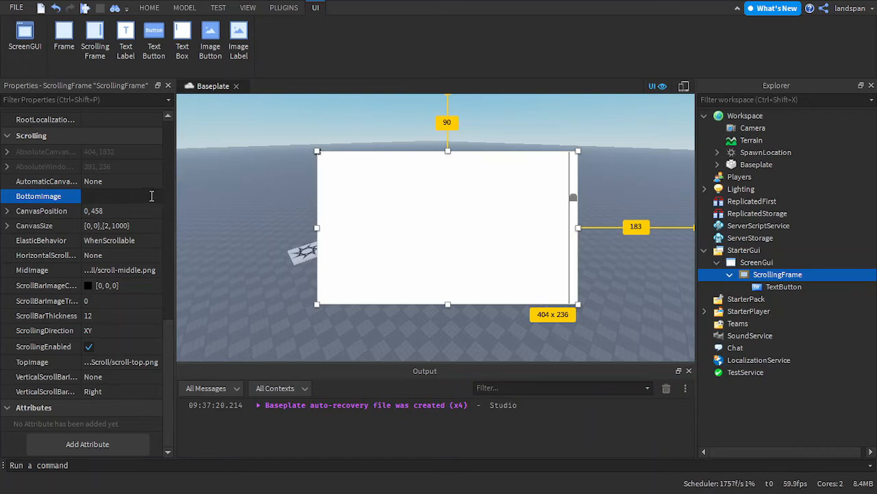
# Review the AutomaticCanvasSize setting, leaving it at its default.
pyautogui.click(123, 196)
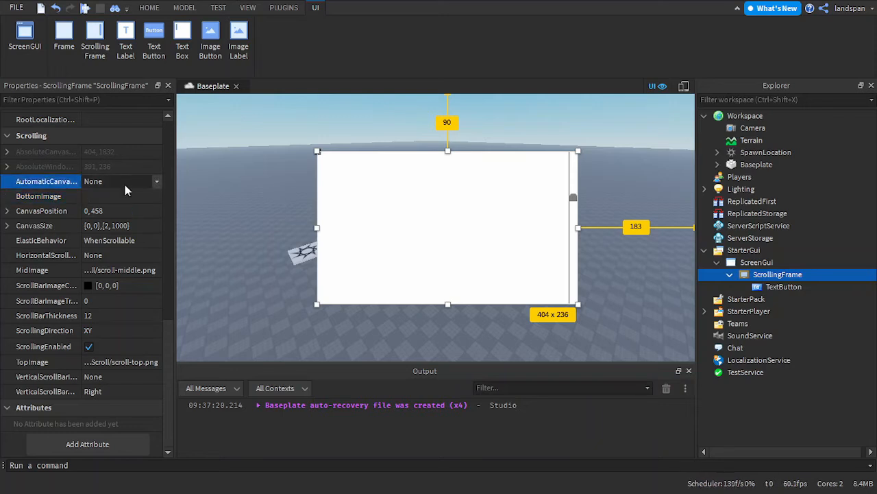
pyautogui.click(39, 196)
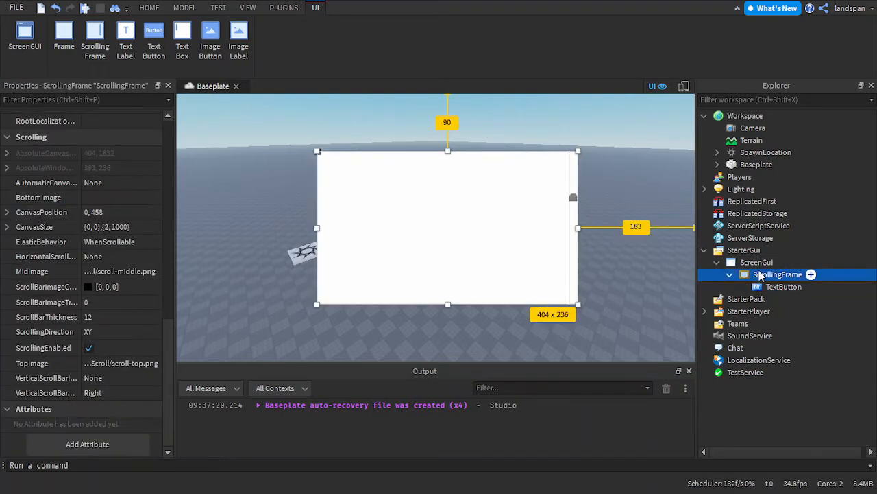
# Replace the old ScrollingFrame with a fresh one under ScreenGui, resized to about 276 by 187.
pyautogui.click(757, 262)
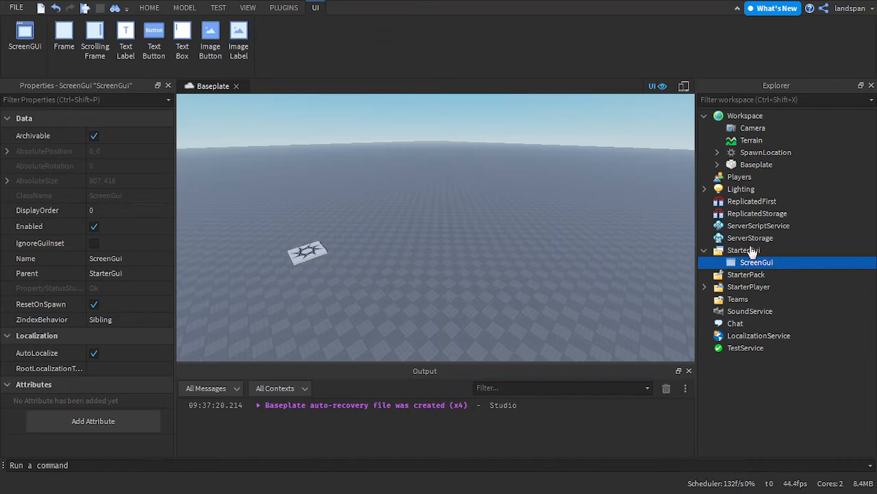
pyautogui.click(94, 39)
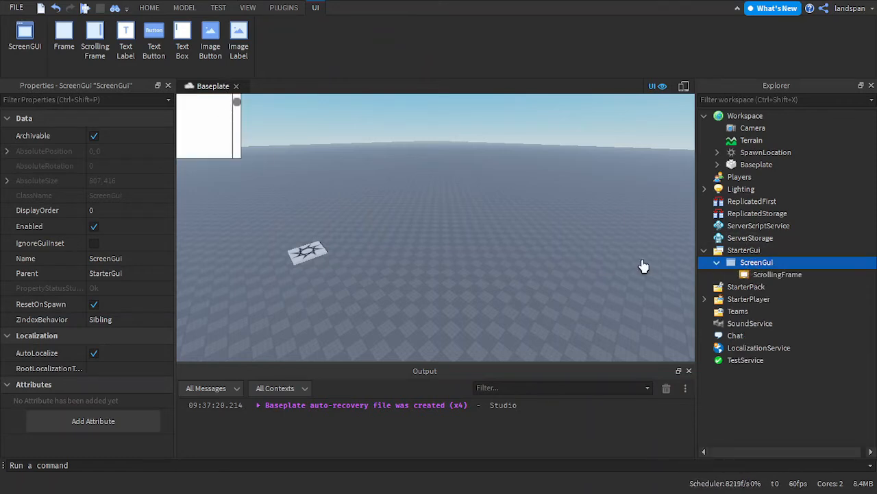
pyautogui.click(778, 275)
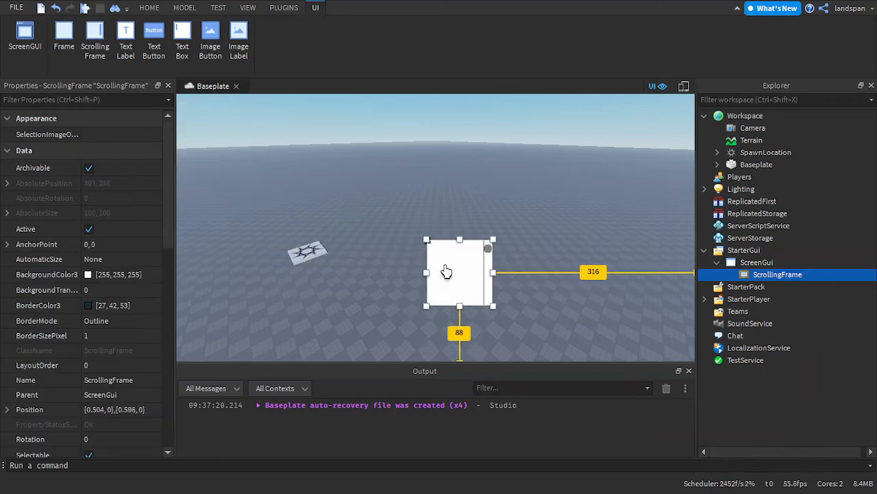
pyautogui.moveTo(493, 305); pyautogui.dragTo(560, 303)
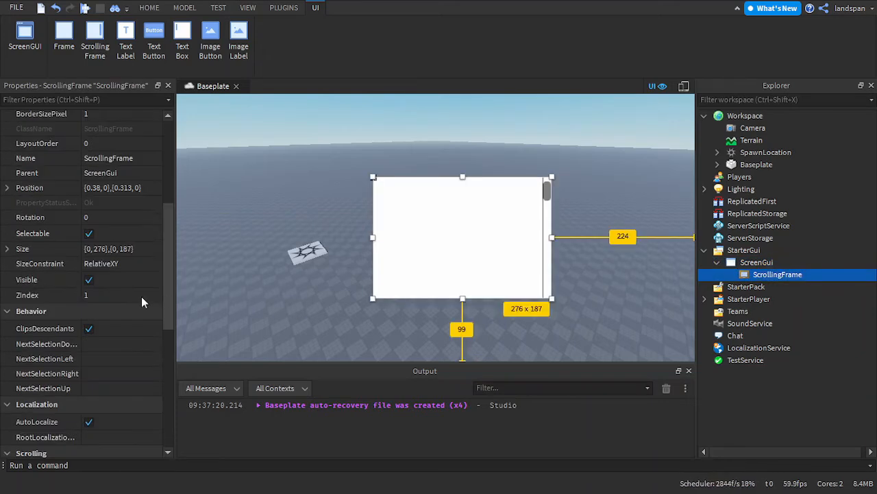
pyautogui.scroll(-3)
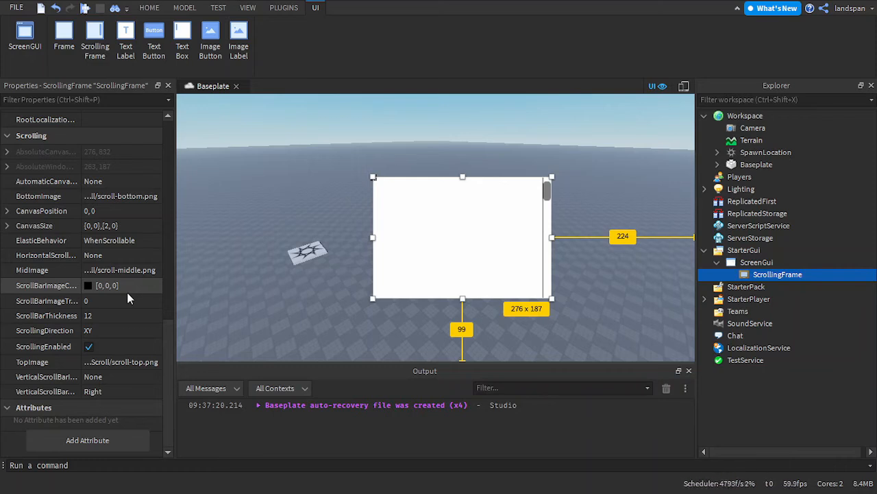
# Begin editing ScrollBarImageColor3 toward purple 255, 17, 255.
pyautogui.click(123, 285)
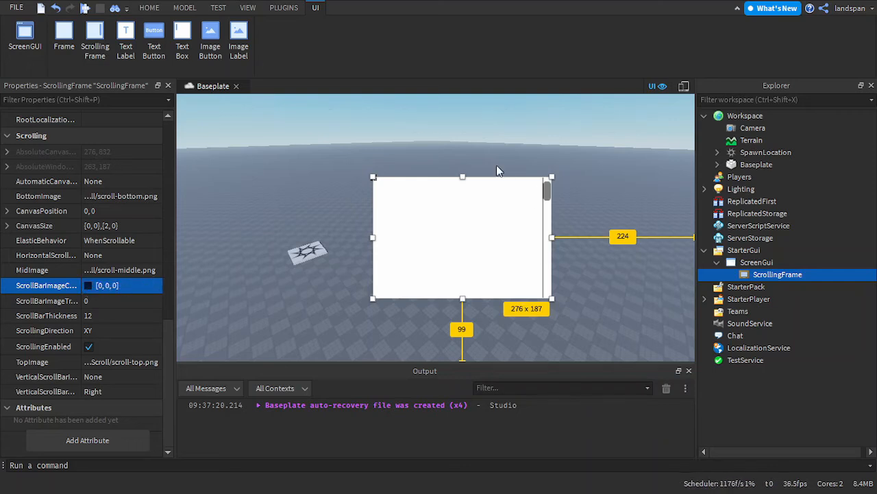
pyautogui.moveTo(485, 156)
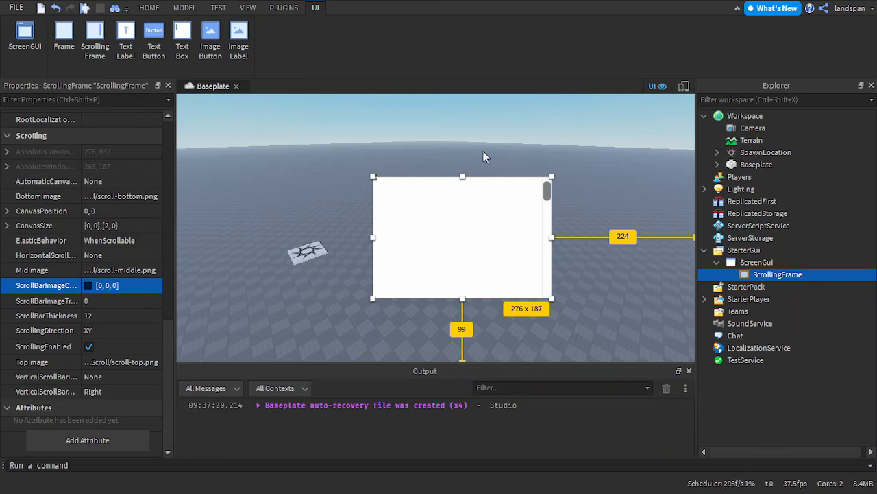
pyautogui.moveTo(458, 148)
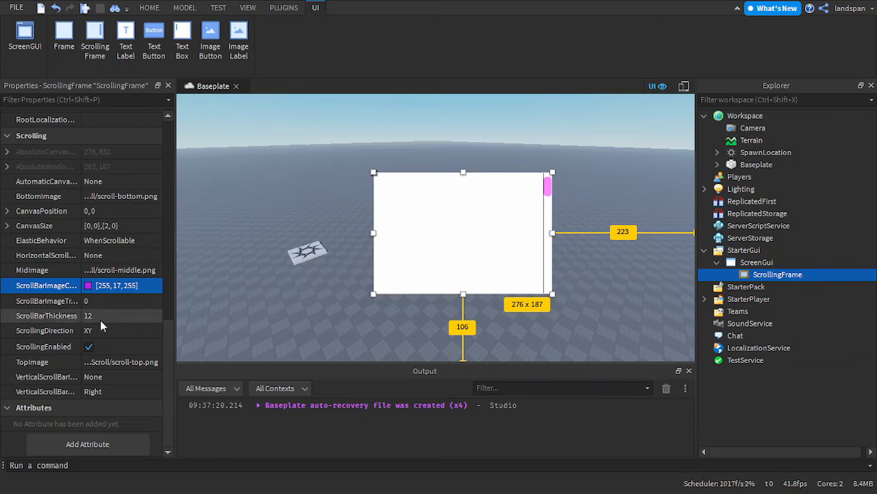
pyautogui.click(123, 315)
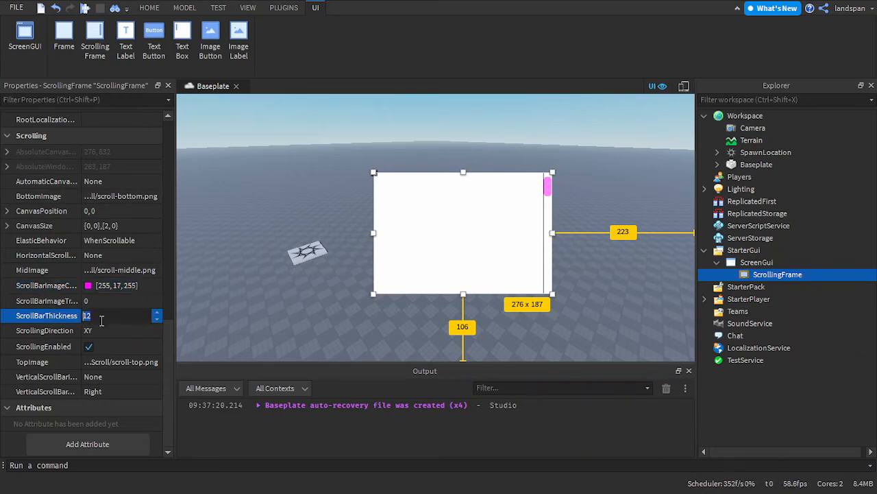
pyautogui.write('10')
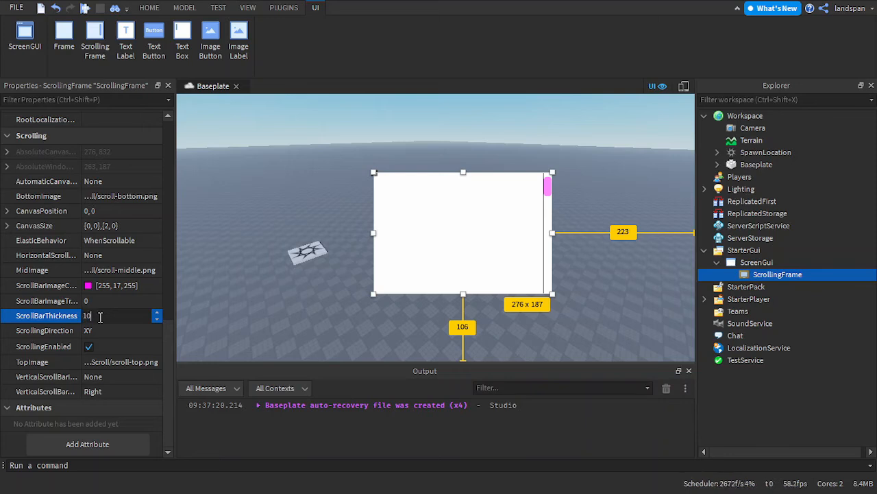
pyautogui.write('100')
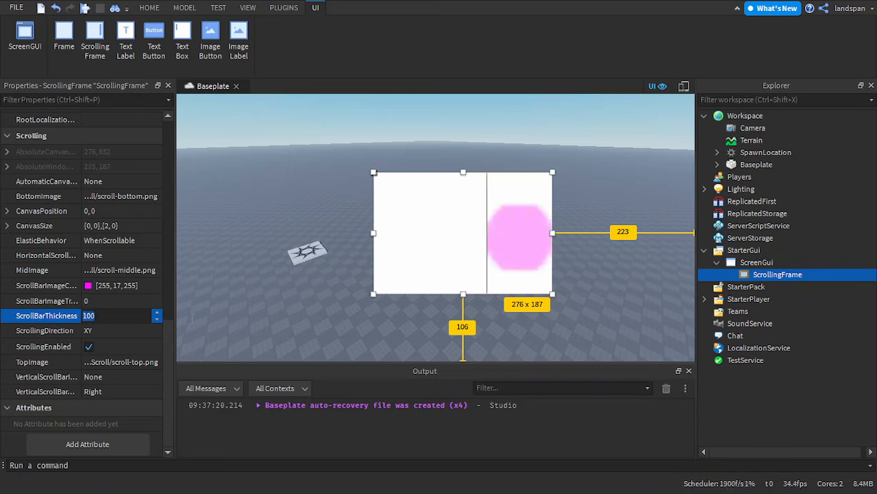
pyautogui.moveTo(336, 288)
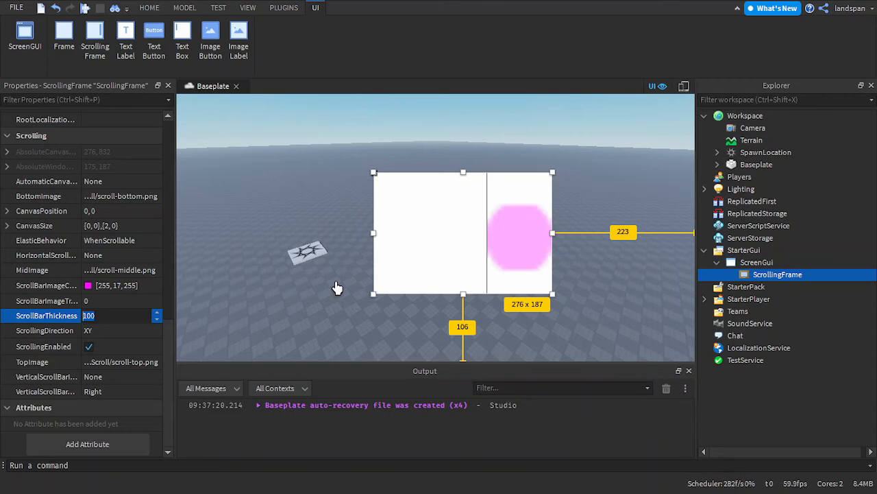
pyautogui.click(123, 316)
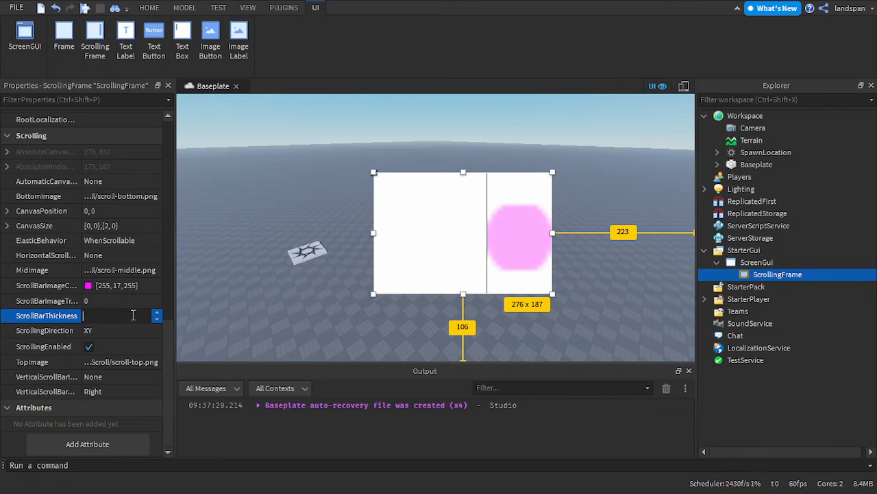
pyautogui.write('122')
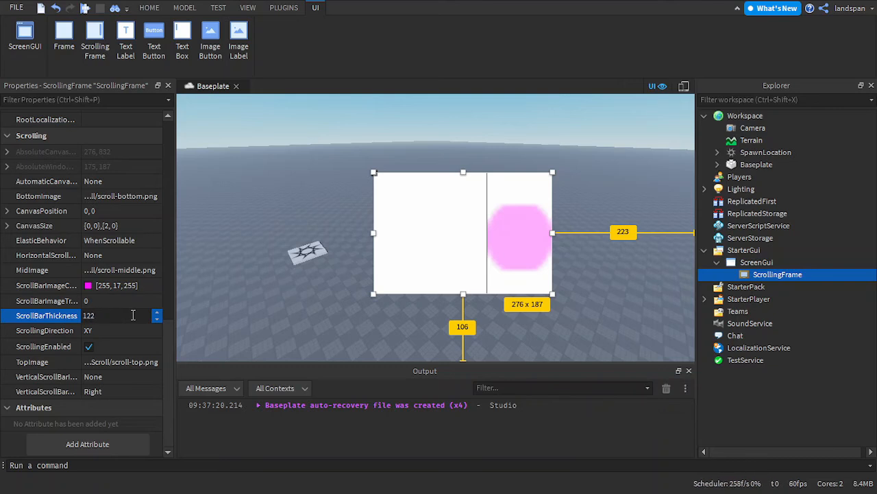
pyautogui.write('12')
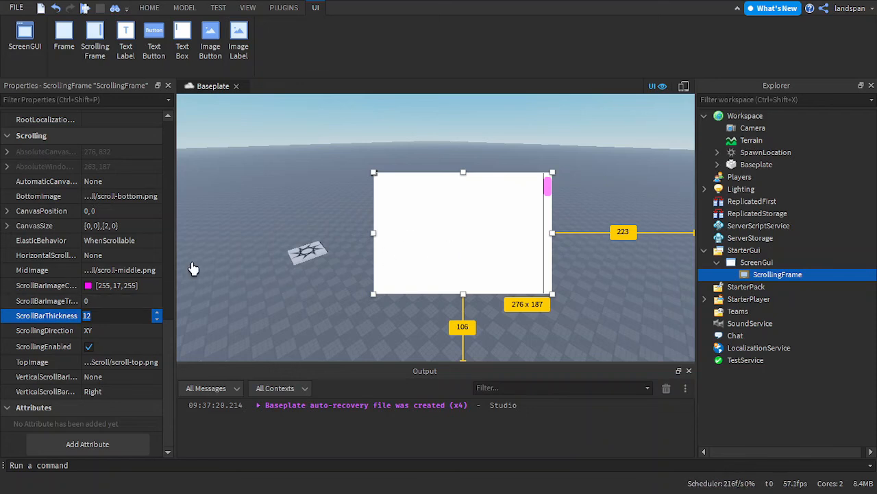
pyautogui.click(44, 391)
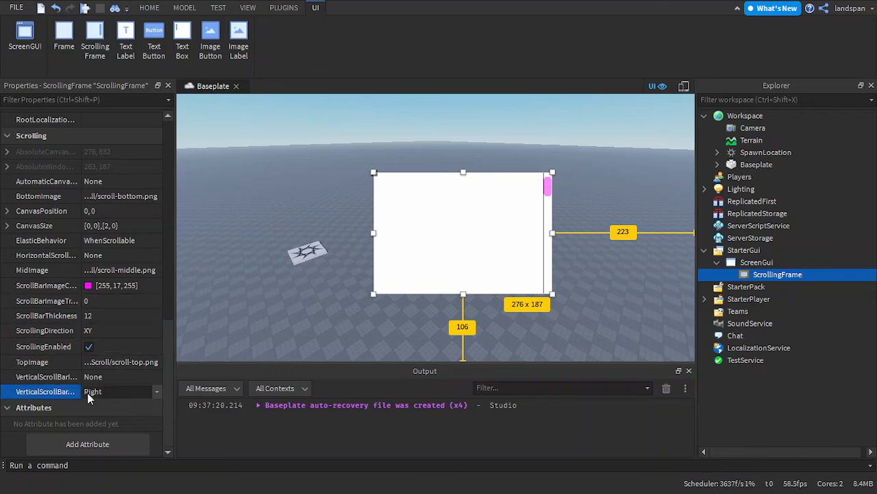
pyautogui.moveTo(165, 396)
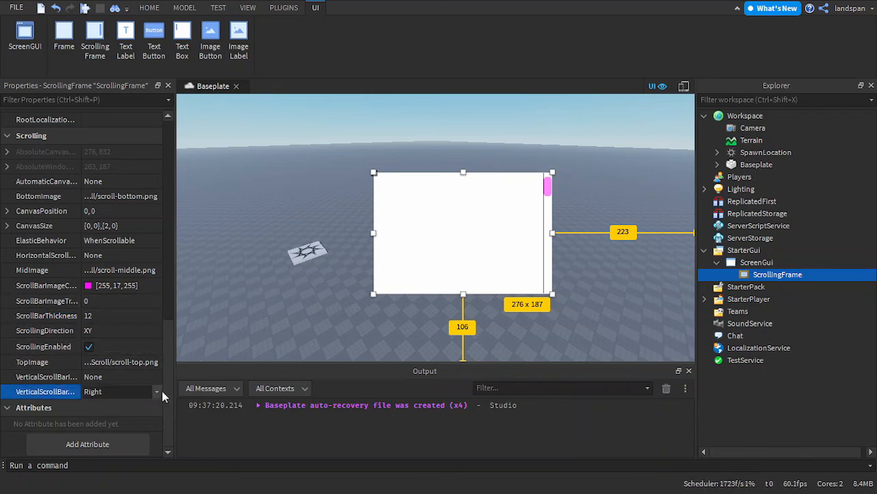